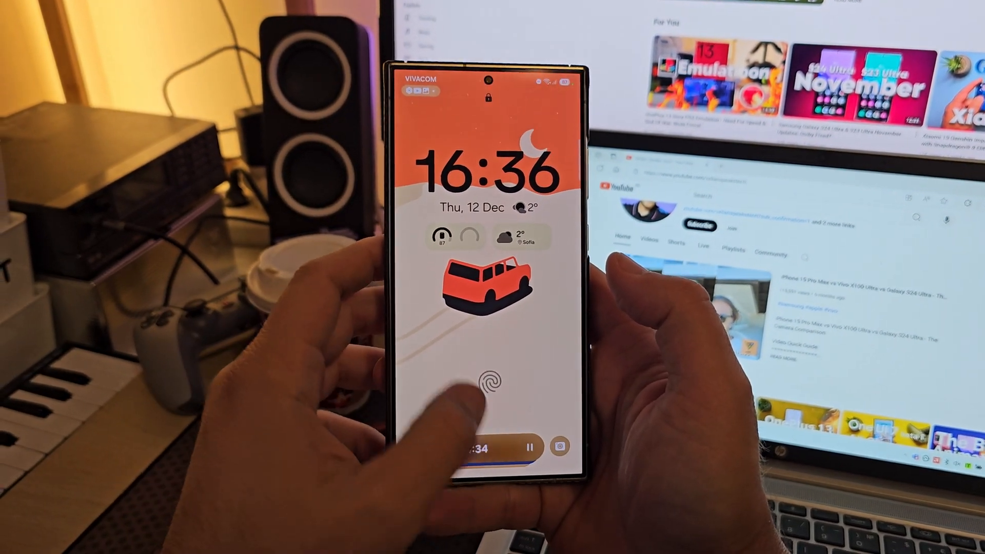
# Step: Unlock the phone and open the eBay icon's pop-up menu on the home screen
pyautogui.click(492, 386)
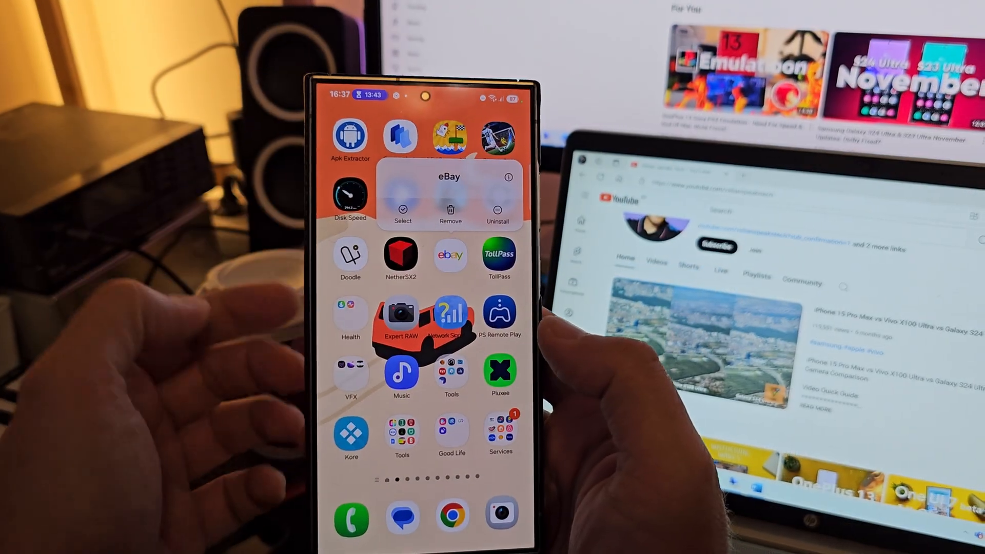
# Step: Archive eBay from its App info, then tap its archived icon to get the restore prompt
pyautogui.click(507, 177)
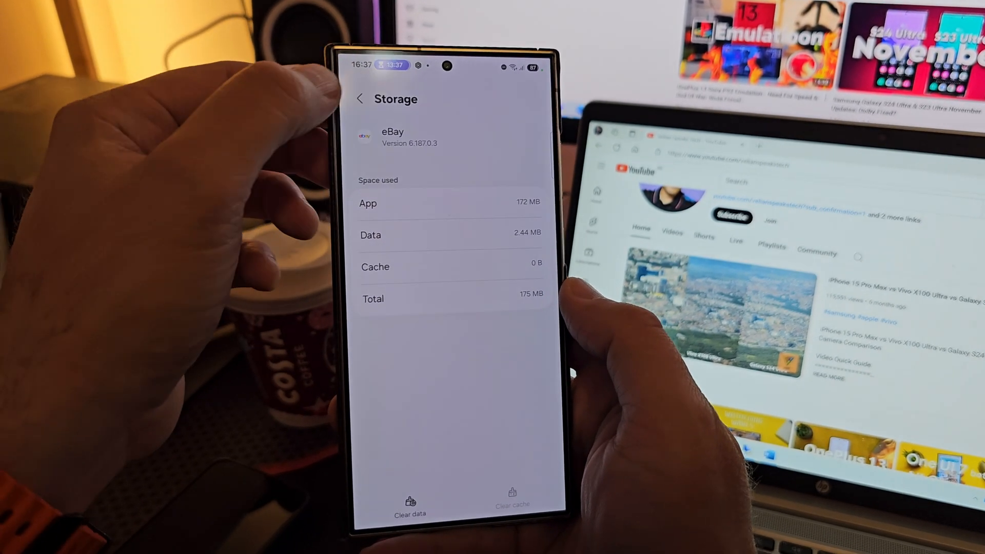
pyautogui.click(359, 98)
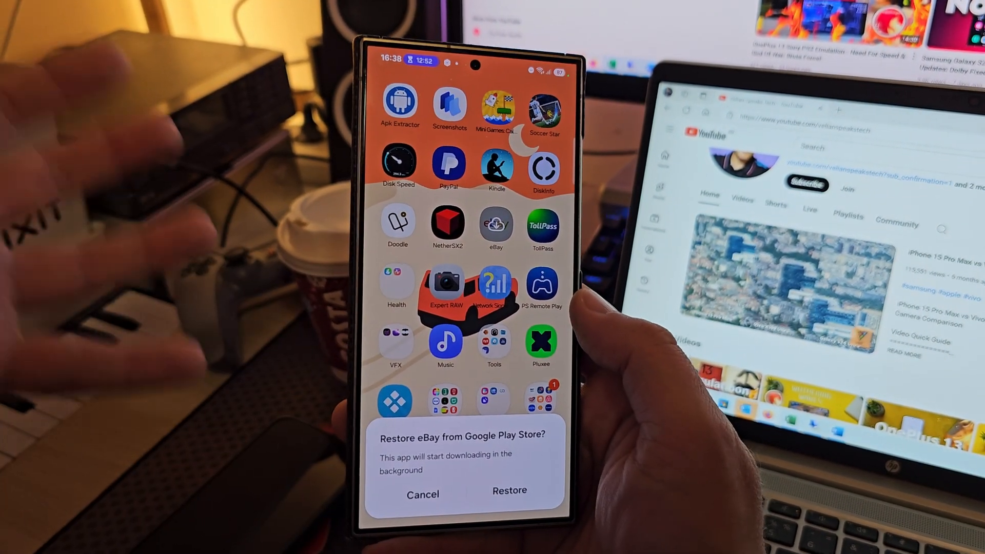
# Step: Restore eBay from Google Play Store and swipe up to the Apps drawer
pyautogui.click(510, 490)
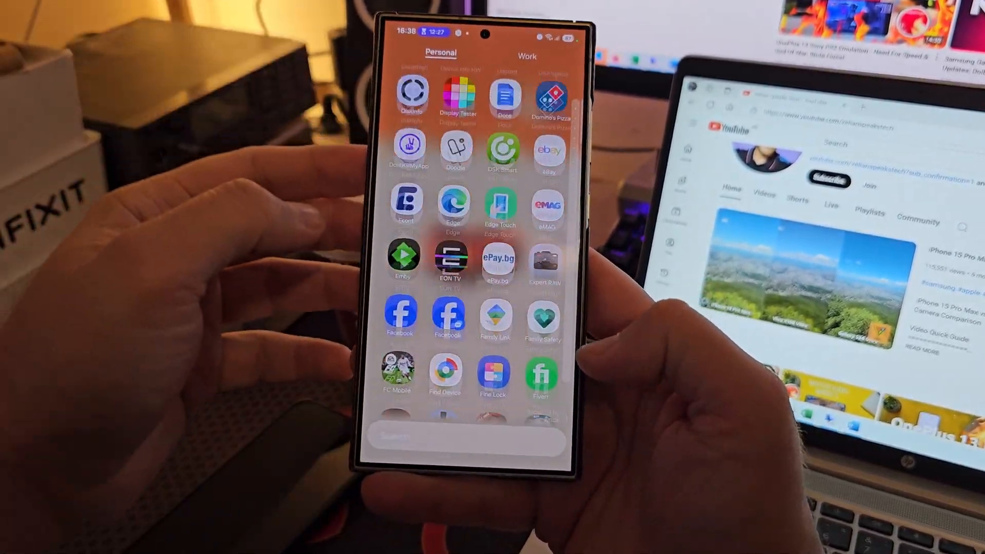
# Step: Open eBay's App info Storage page showing 172 MB app, 2.44 MB data, 175 MB total
pyautogui.scroll(-3)
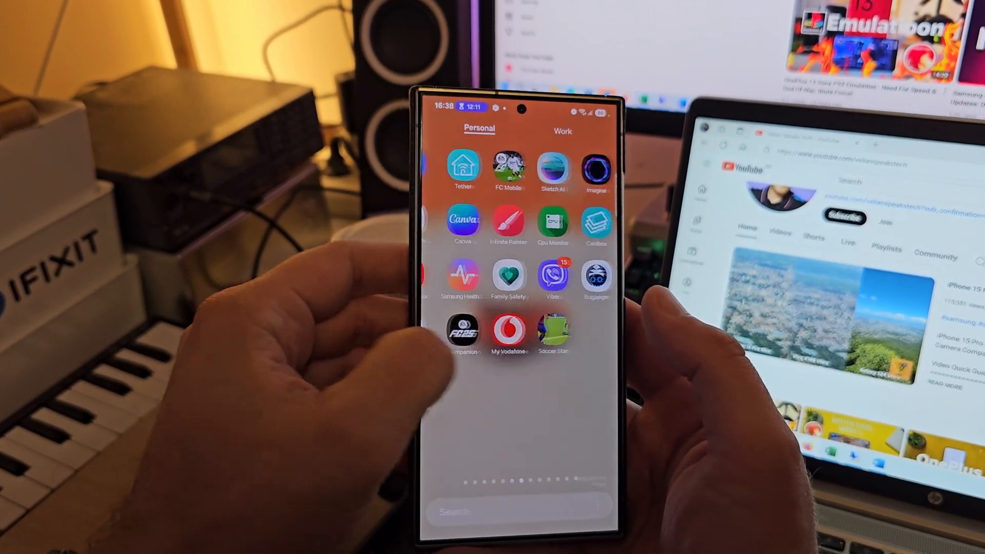
pyautogui.hscroll(-3)
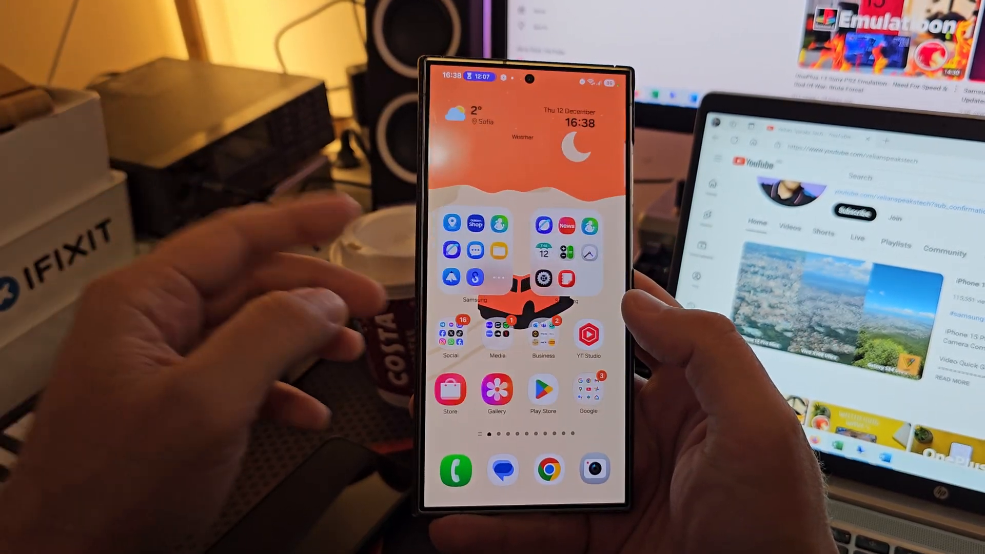
pyautogui.hscroll(-3)
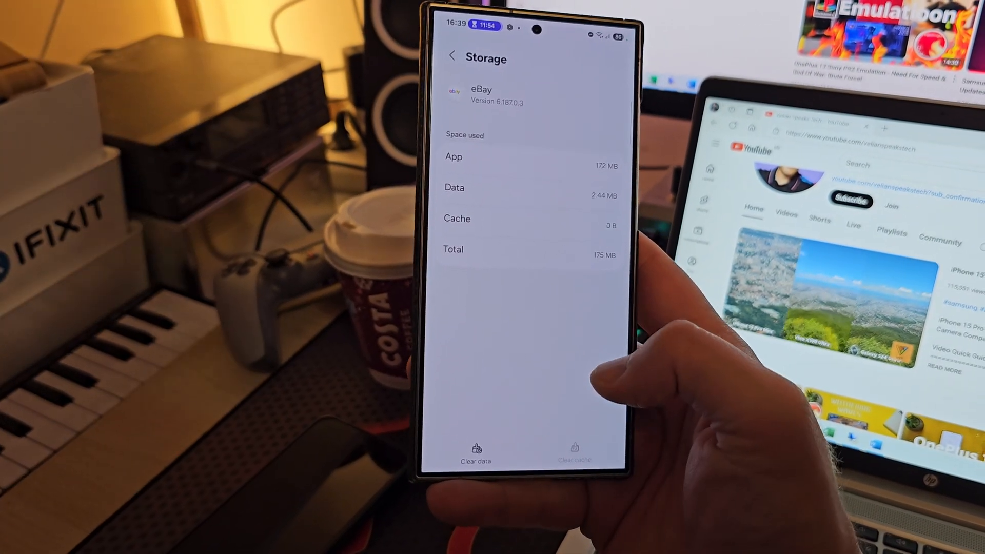
# Step: Archive Kindle from its App info and return to the home screen
pyautogui.click(449, 56)
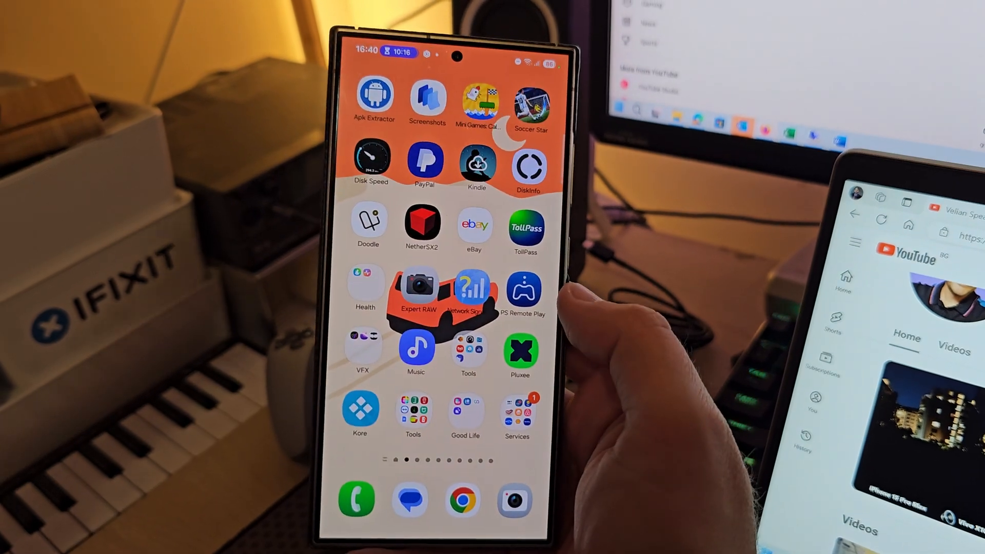
pyautogui.hscroll(-3)
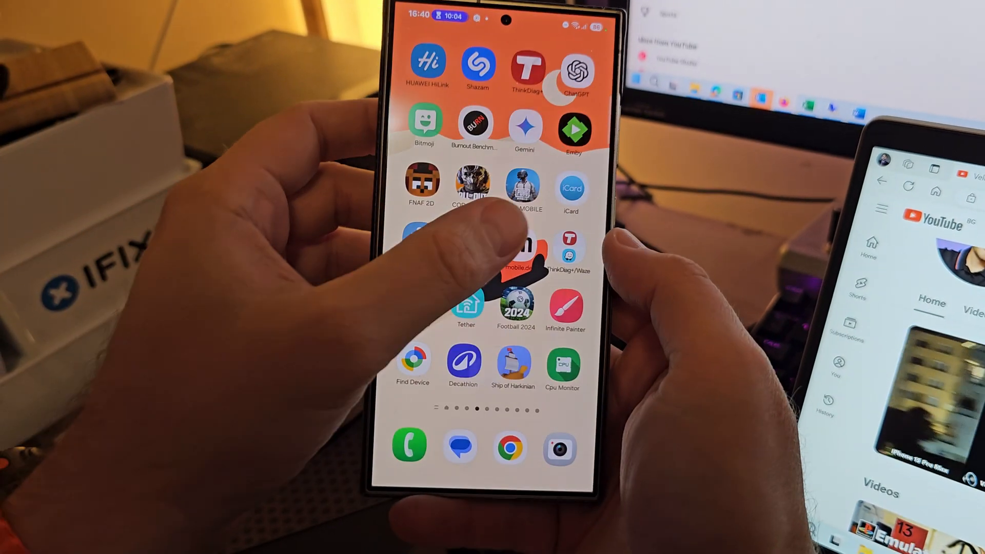
pyautogui.hscroll(-3)
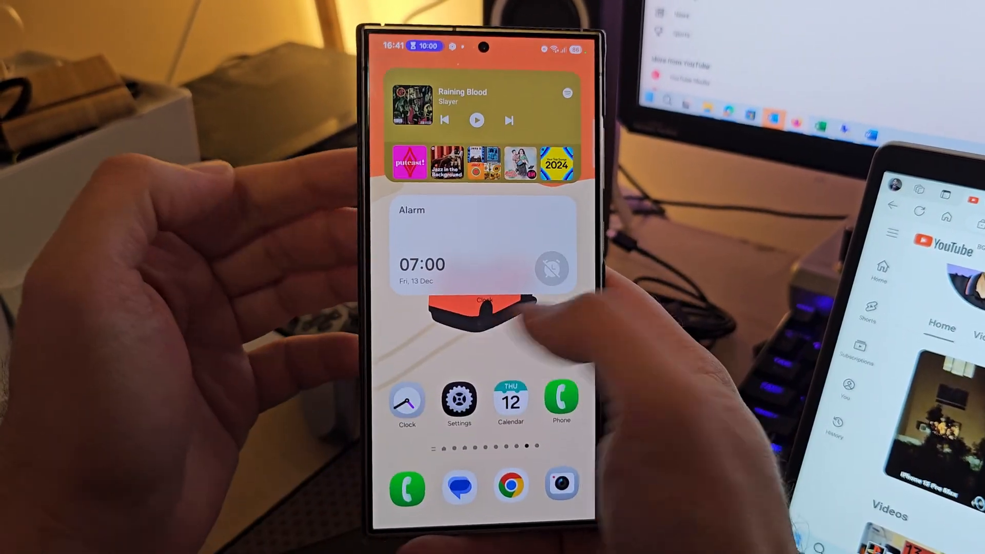
pyautogui.hscroll(-3)
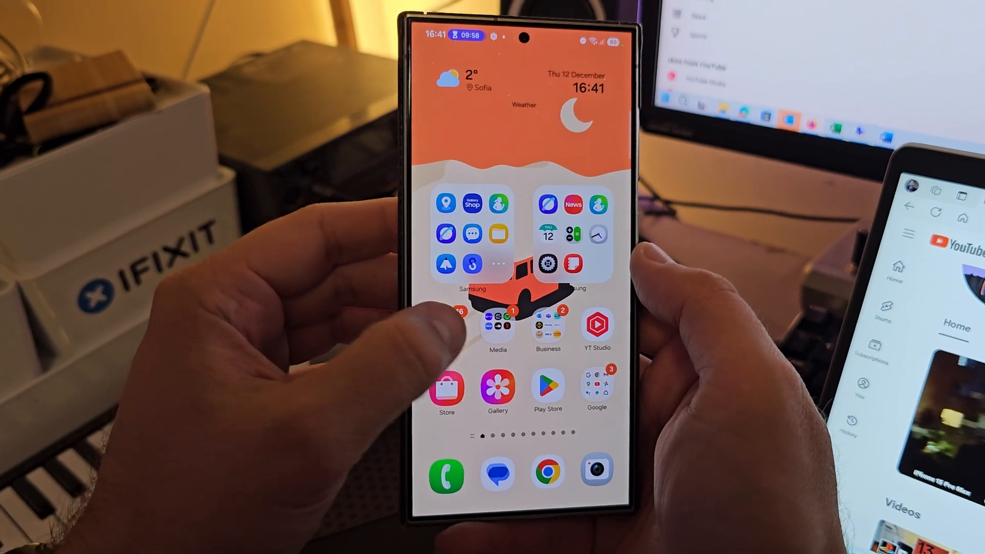